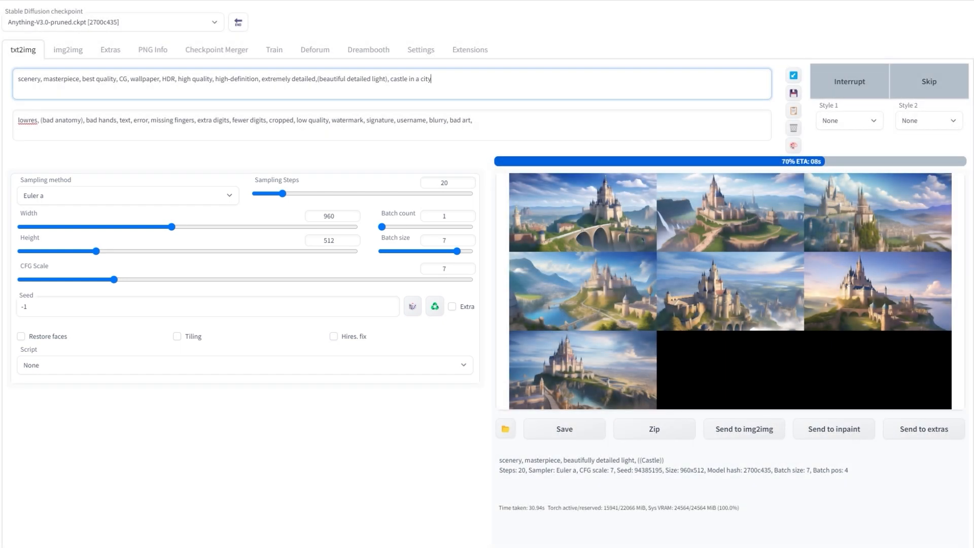
Switch the WebUI to the Extras image-upscaling page
left_click(109, 50)
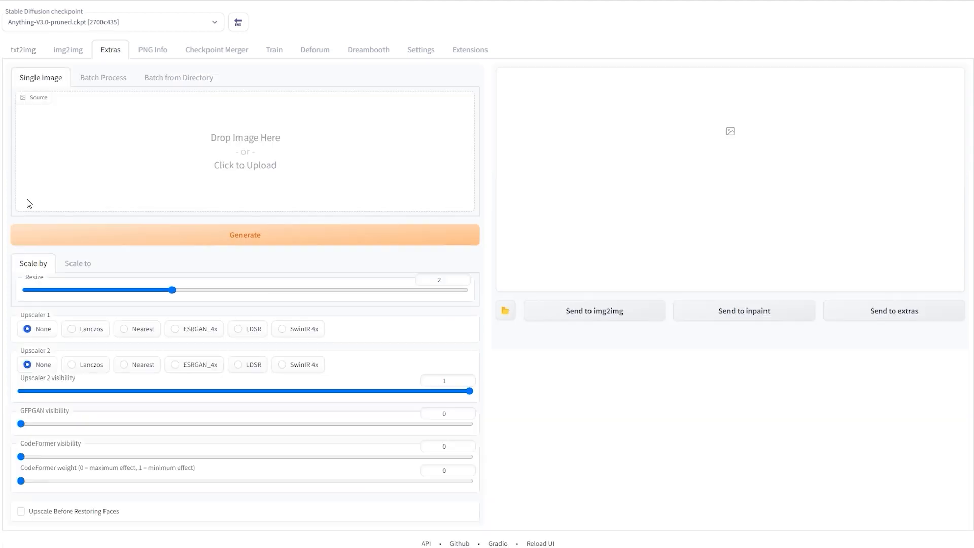
Load the castle image as the source and choose the Lanczos upscaler at 2× resize
left_click(245, 152)
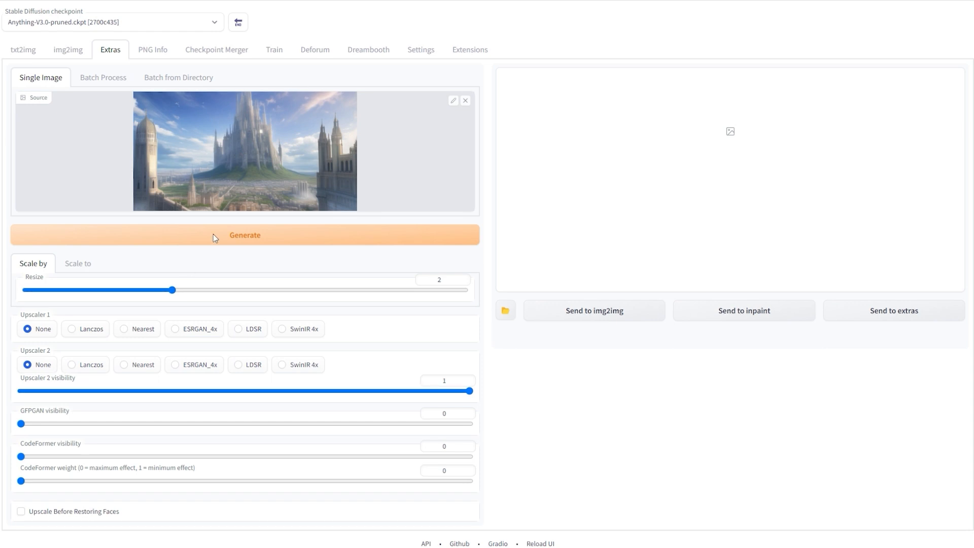
mouse_move(78, 333)
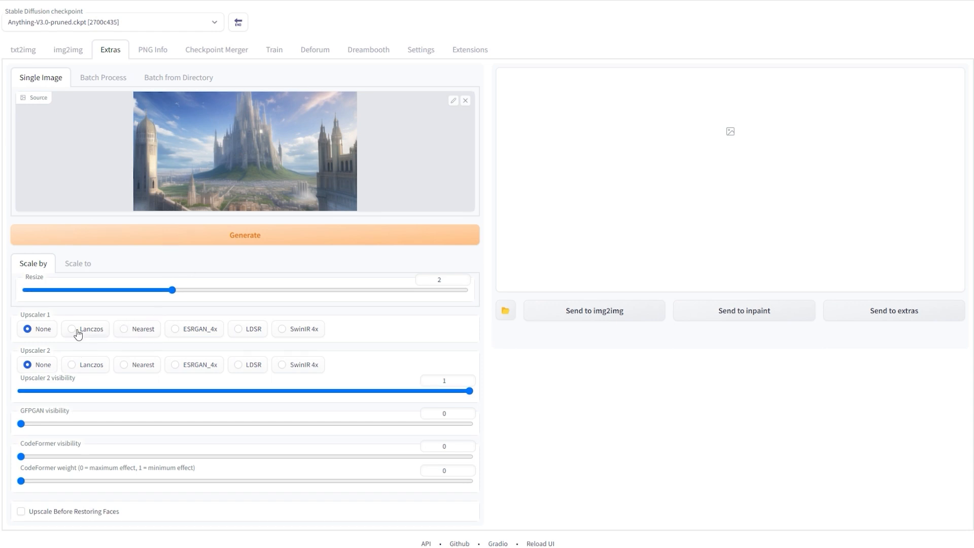
left_click(71, 329)
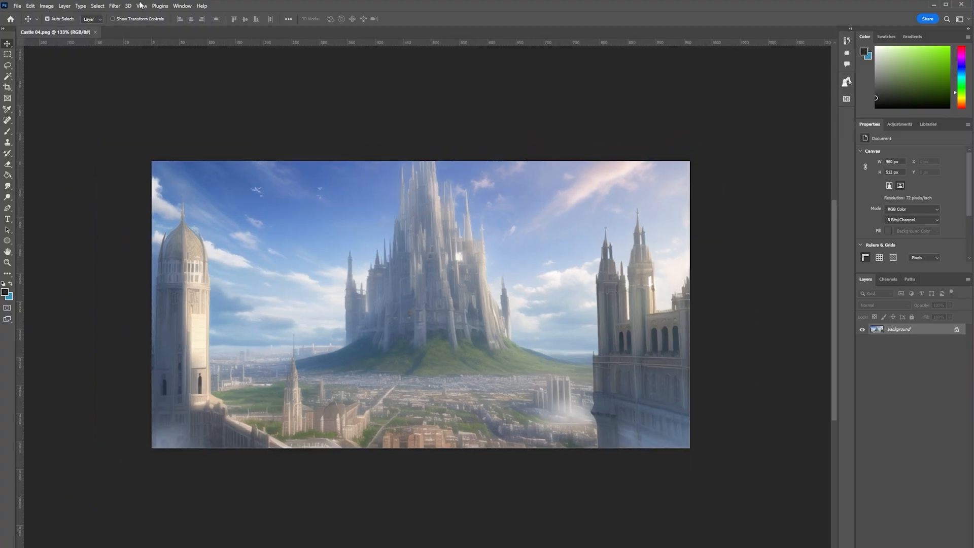
Run the Depth Blur neural filter set to output only the depth map
left_click(115, 6)
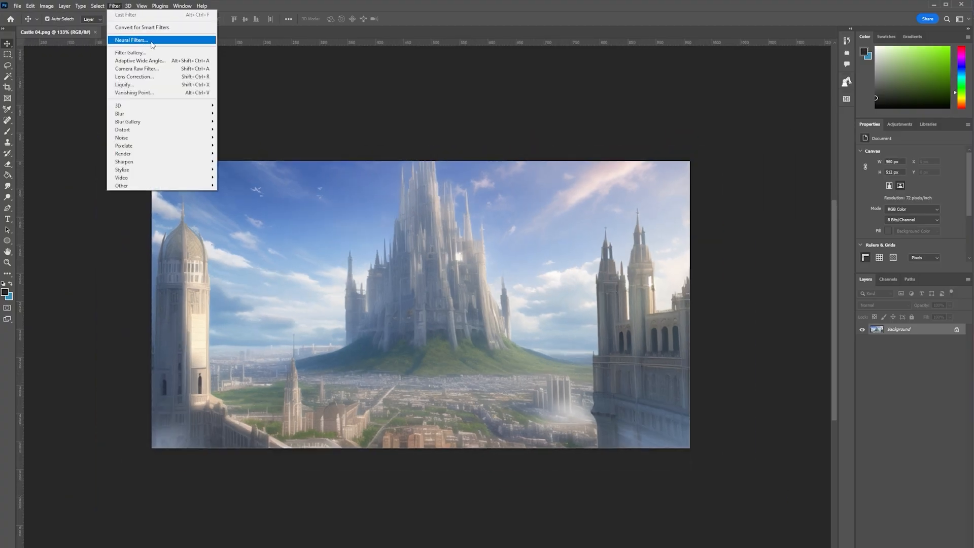
left_click(131, 40)
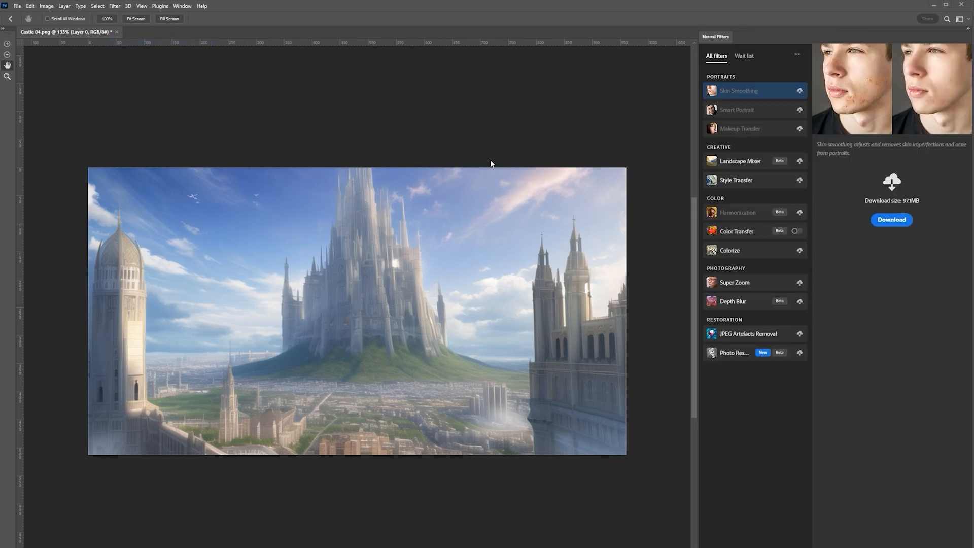
left_click(733, 301)
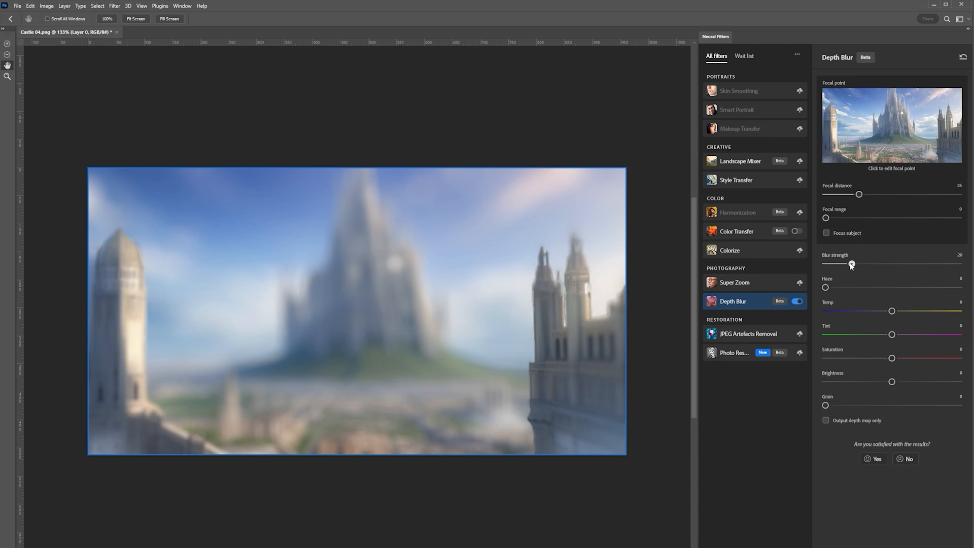
left_click(825, 420)
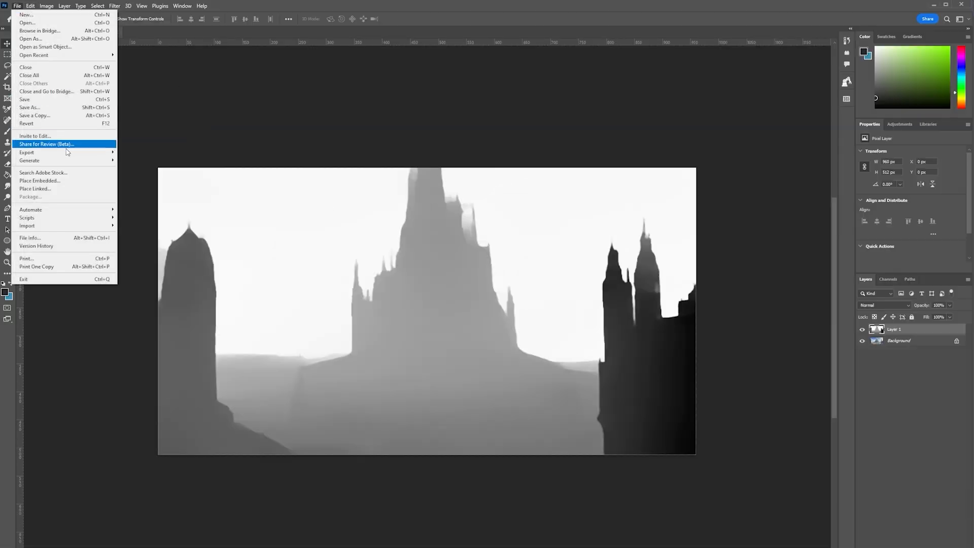
Export the depth map as a 960×512 JPG via Export As
left_click(27, 152)
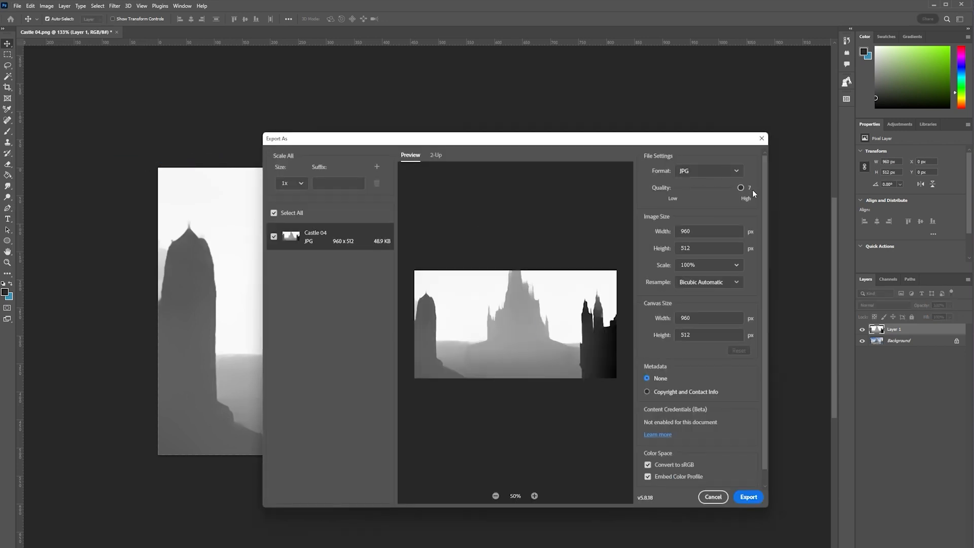
left_click(748, 496)
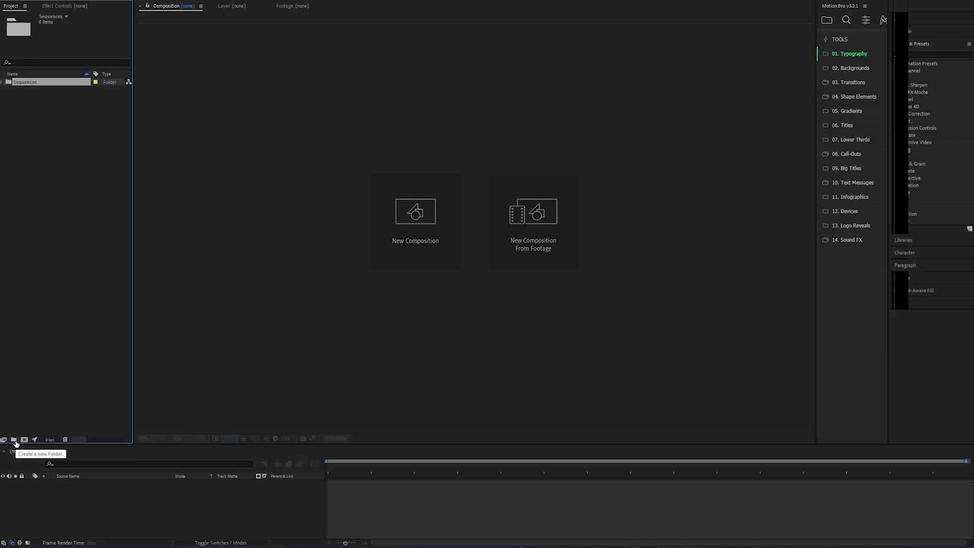
Create an Images folder and build a 10-second composition from the castle image and depth map
left_click(14, 439)
type("Images")
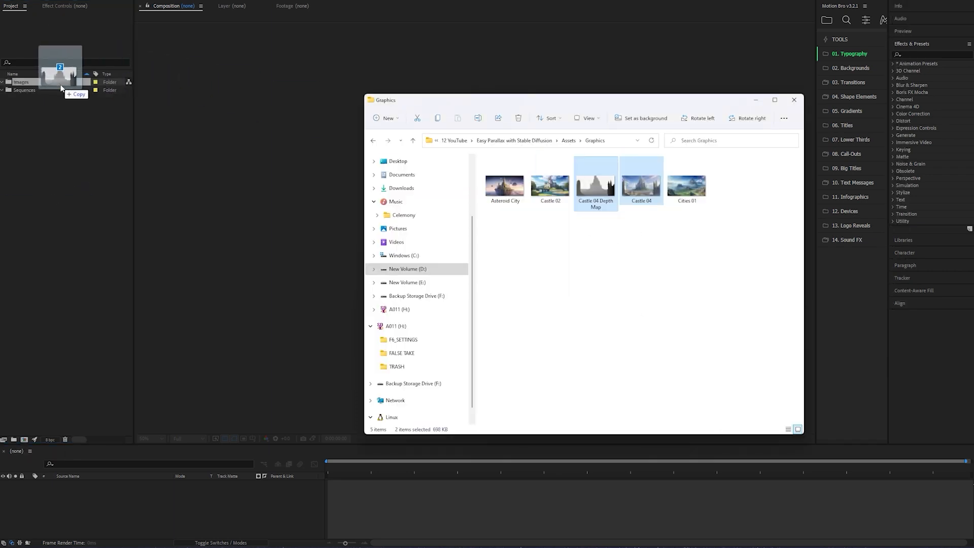
right_click(55, 91)
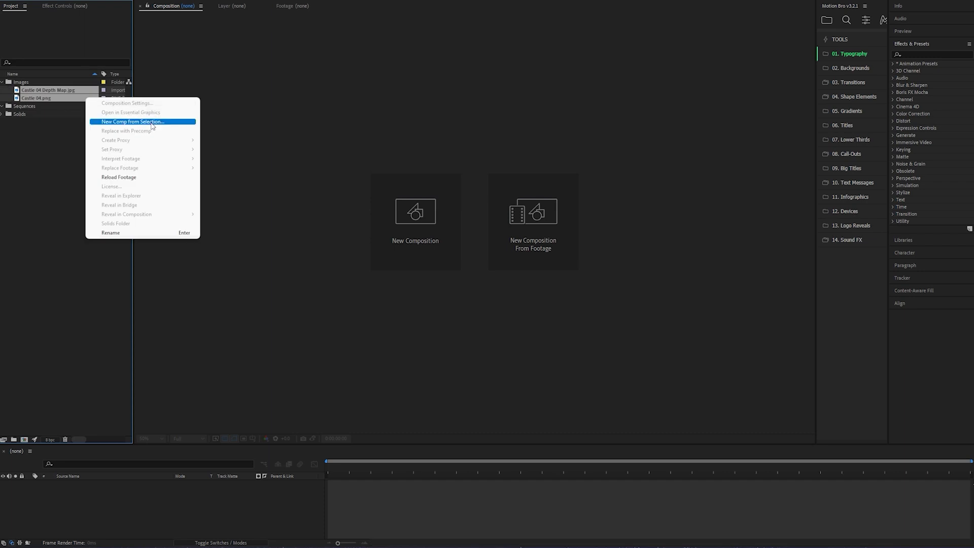
left_click(132, 120)
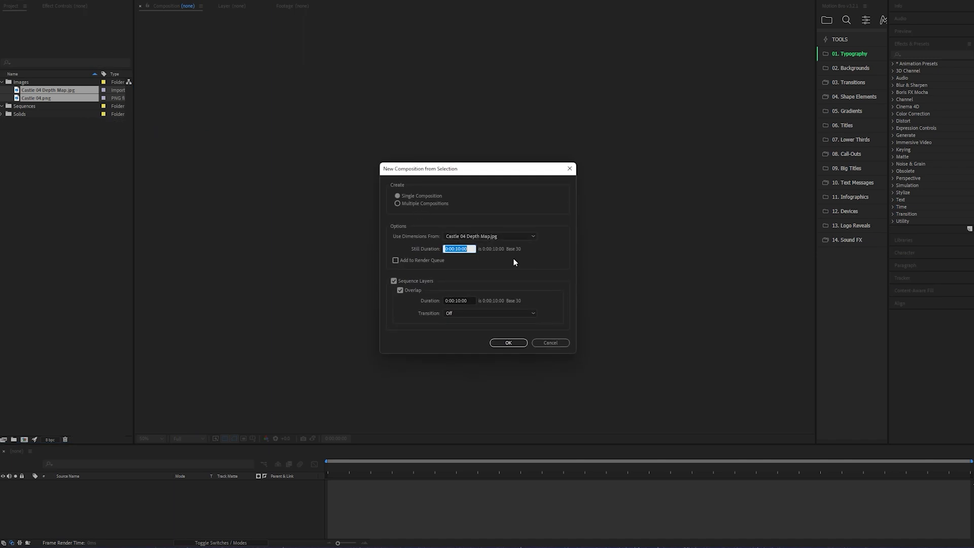
left_click(458, 300)
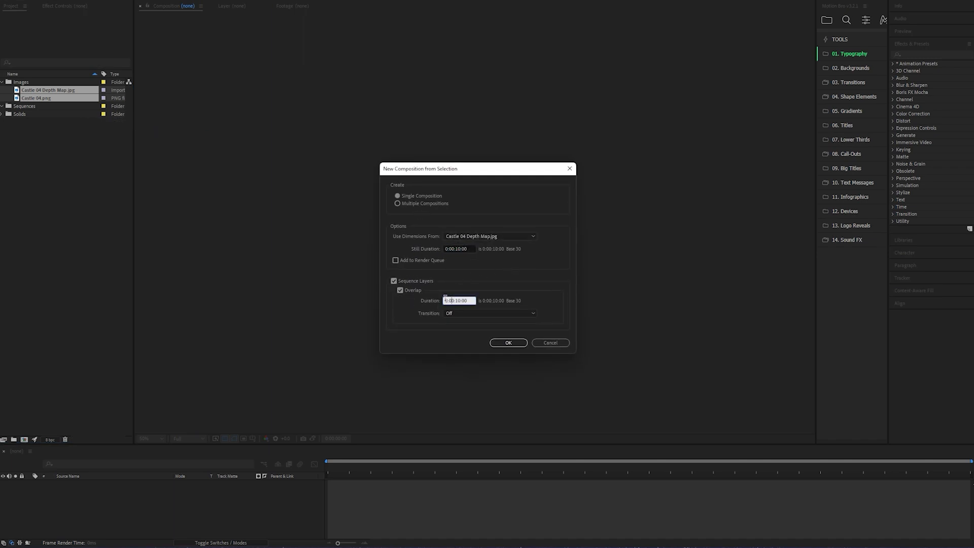
left_click(489, 312)
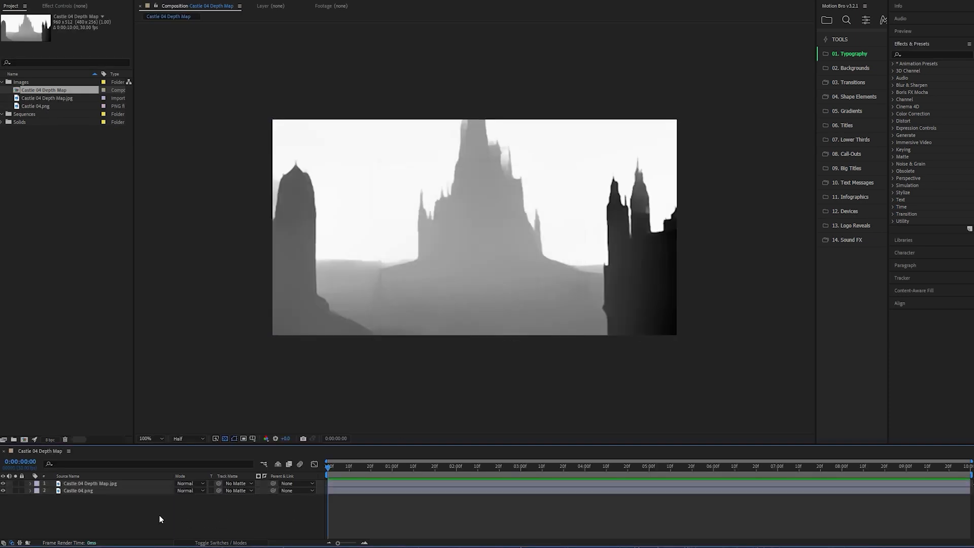
Apply Gaussian Blur with Blurriness 100 to the depth map layer
left_click(90, 483)
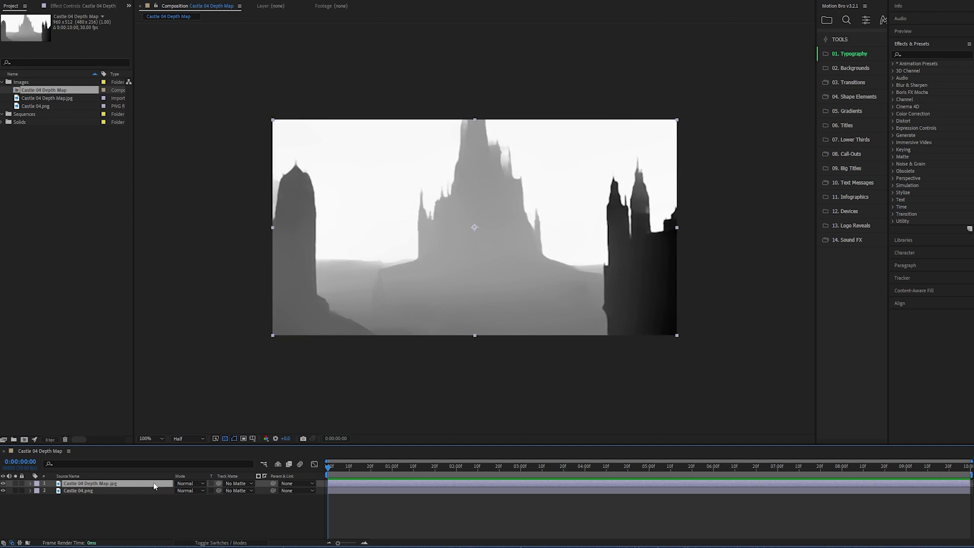
left_click(928, 54)
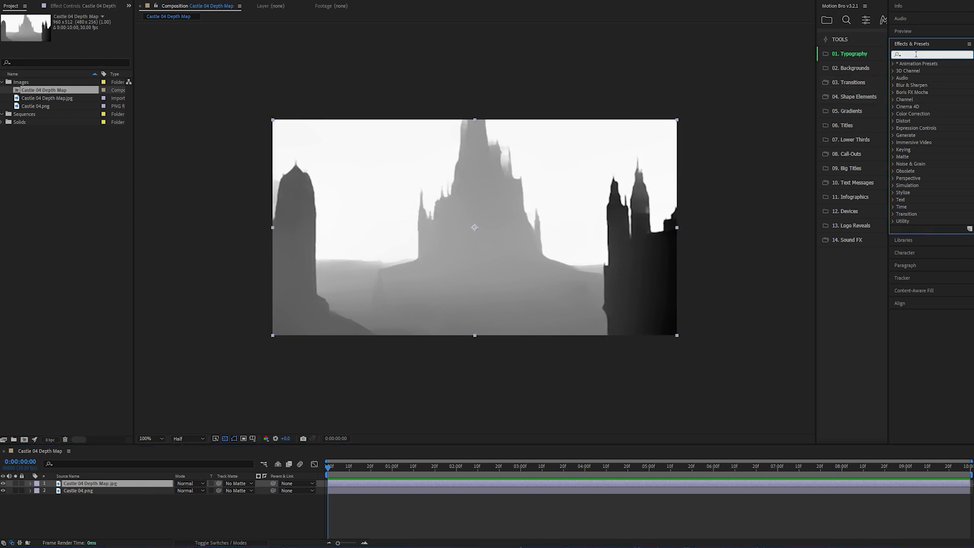
type("gau")
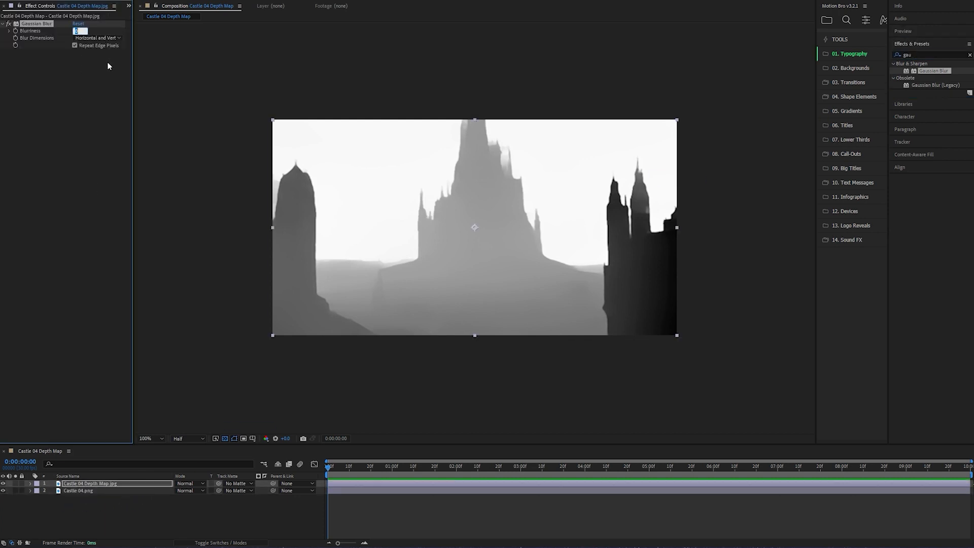
type("100.0")
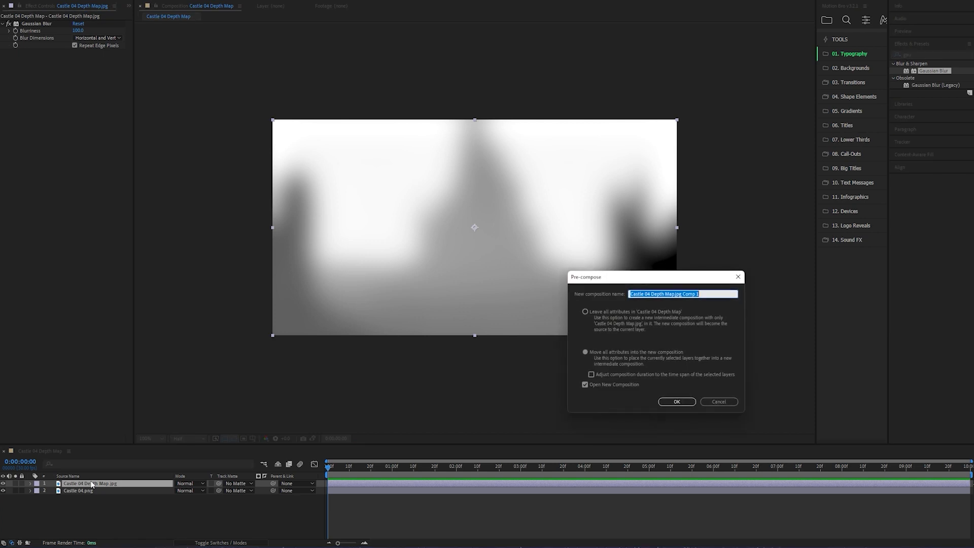
Pre-compose the blurred depth map as 'Depth Map 01' and return to the main comp
type("Depth Map 01")
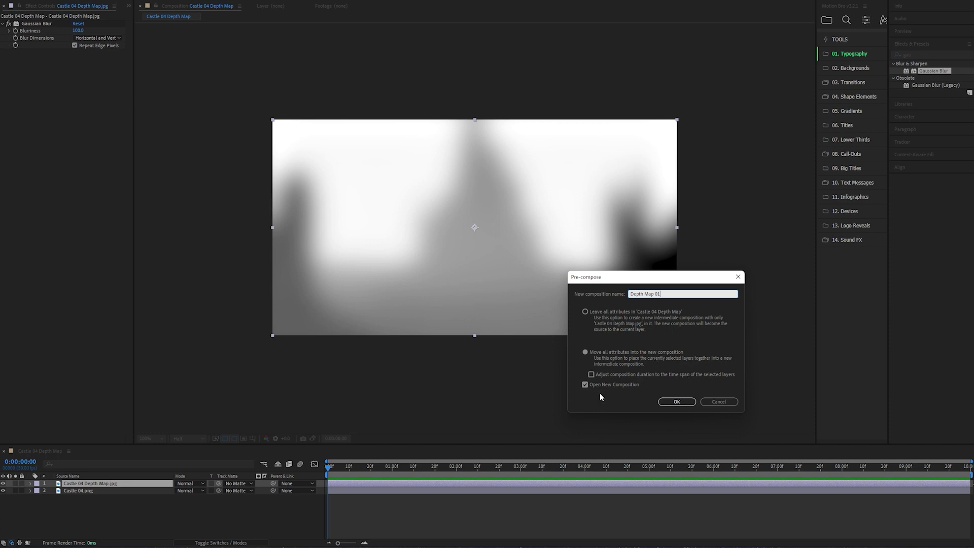
left_click(676, 402)
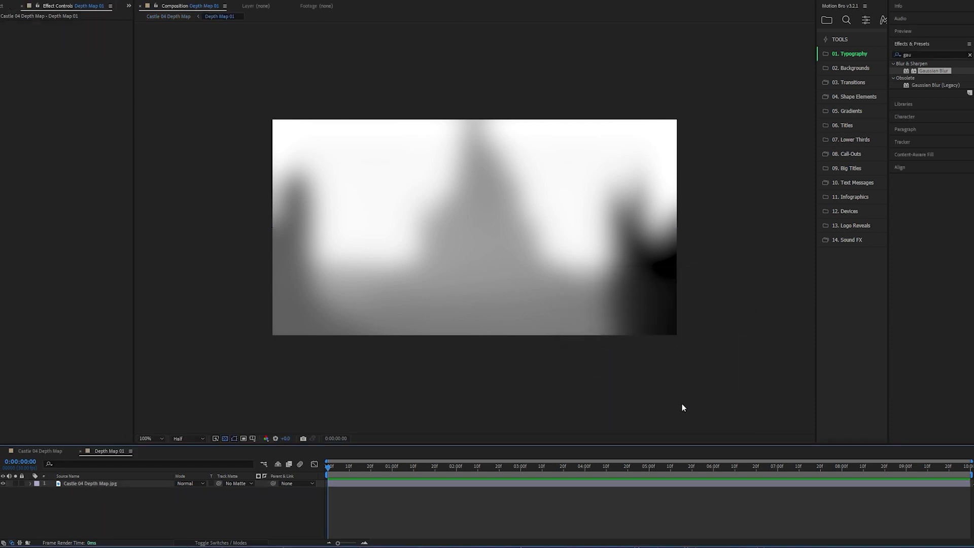
left_click(38, 451)
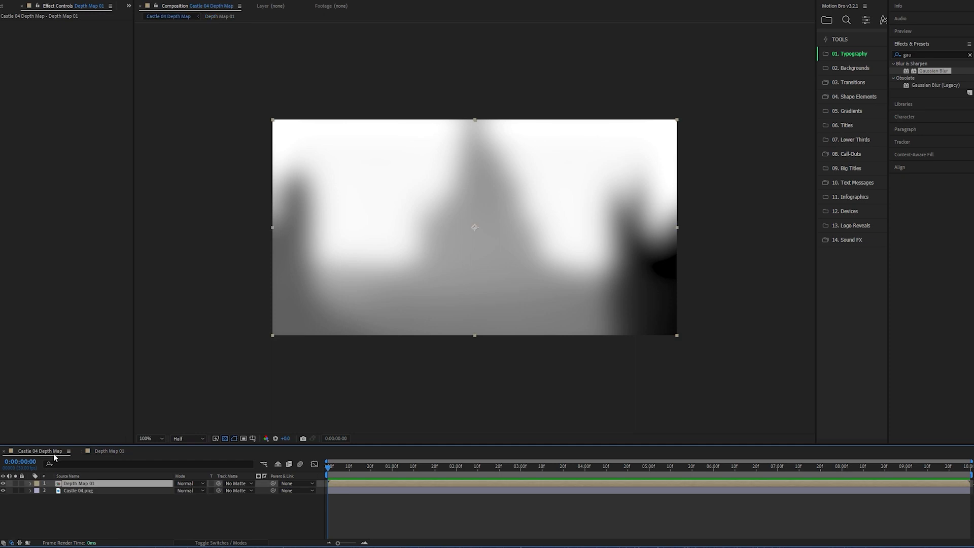
mouse_move(5, 489)
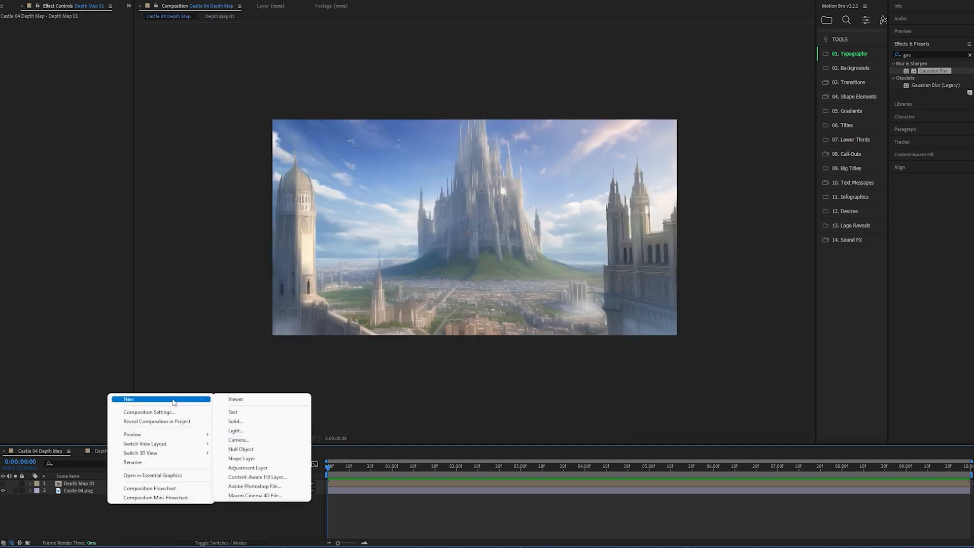
Add an adjustment layer on top and give it a Displacement Map effect
left_click(247, 467)
type("displa")
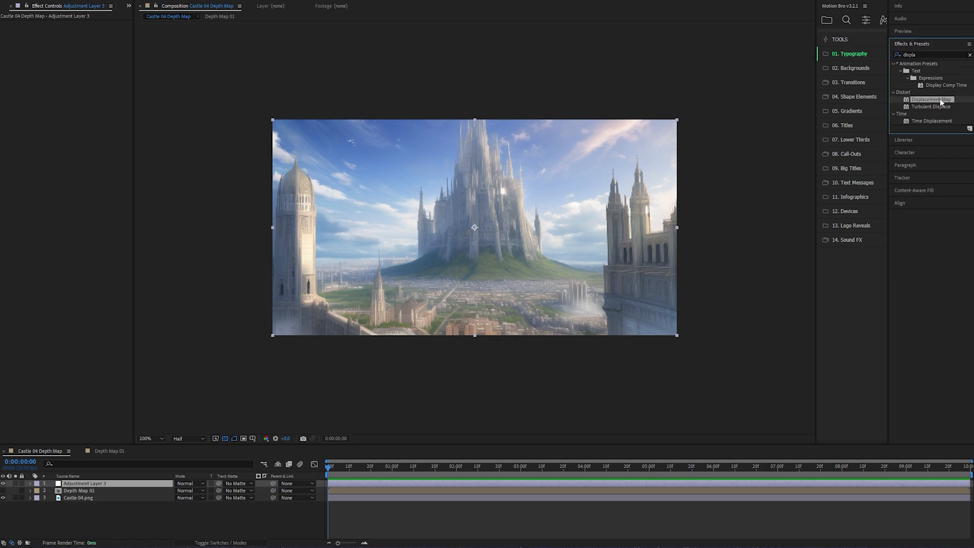
double_click(930, 100)
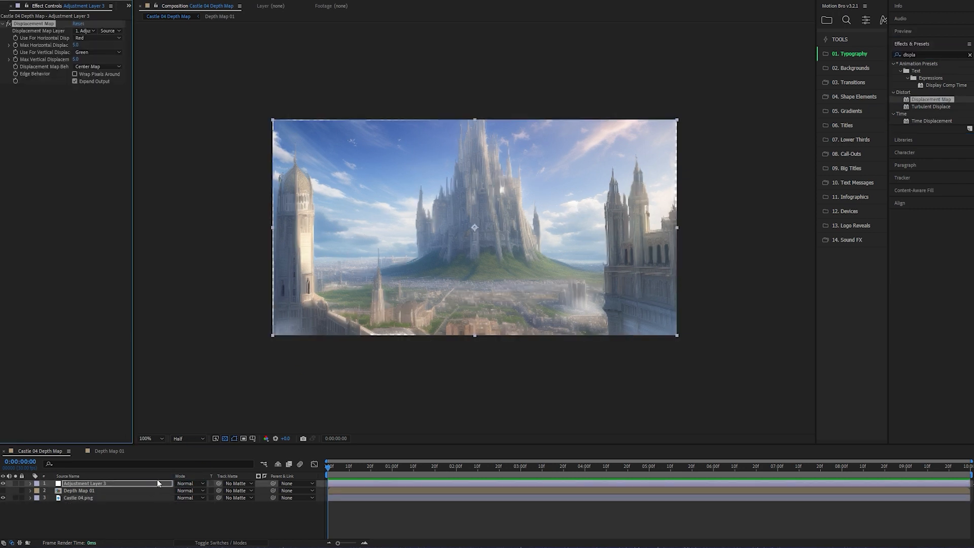
Source displacement from Depth Map 01, luminance both directions, stretched to fit with pixels wrapping
left_click(85, 31)
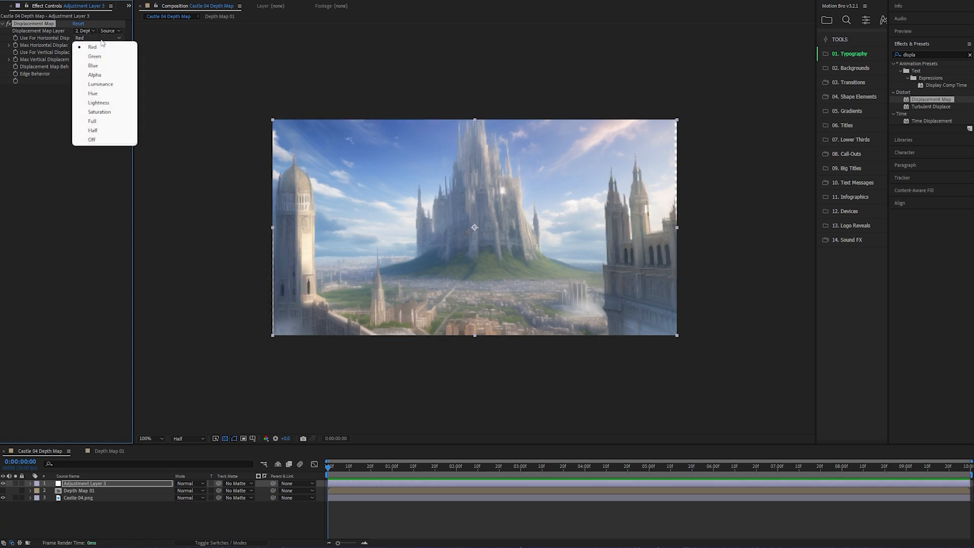
left_click(100, 85)
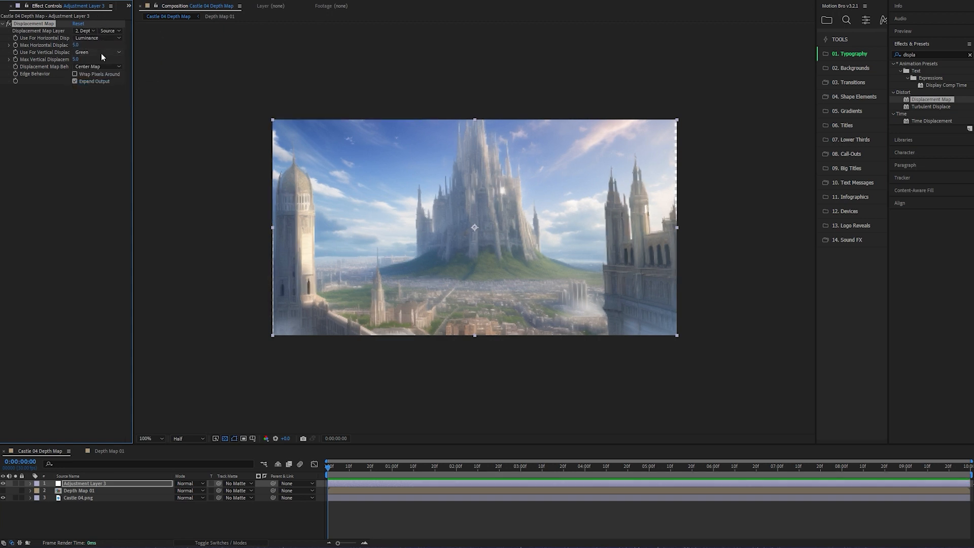
left_click(97, 52)
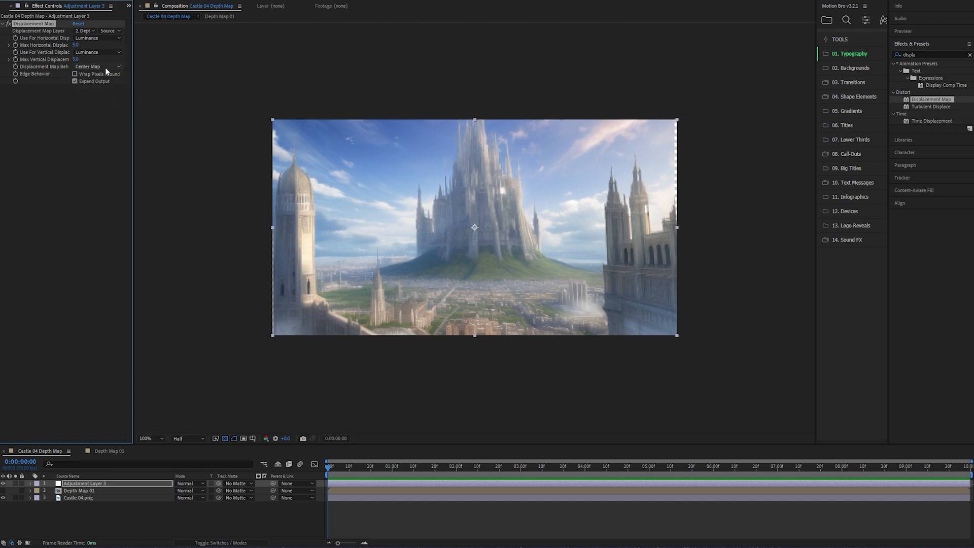
left_click(98, 67)
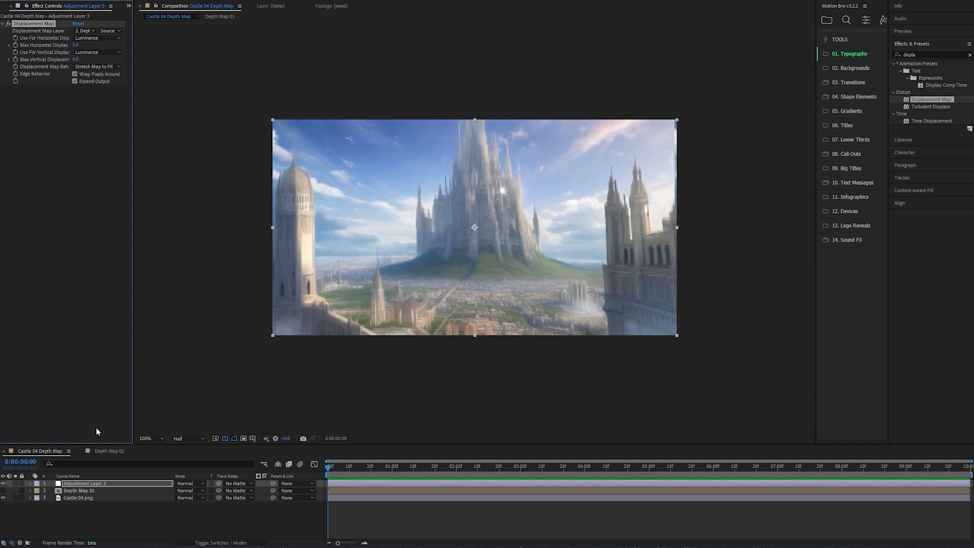
mouse_move(114, 455)
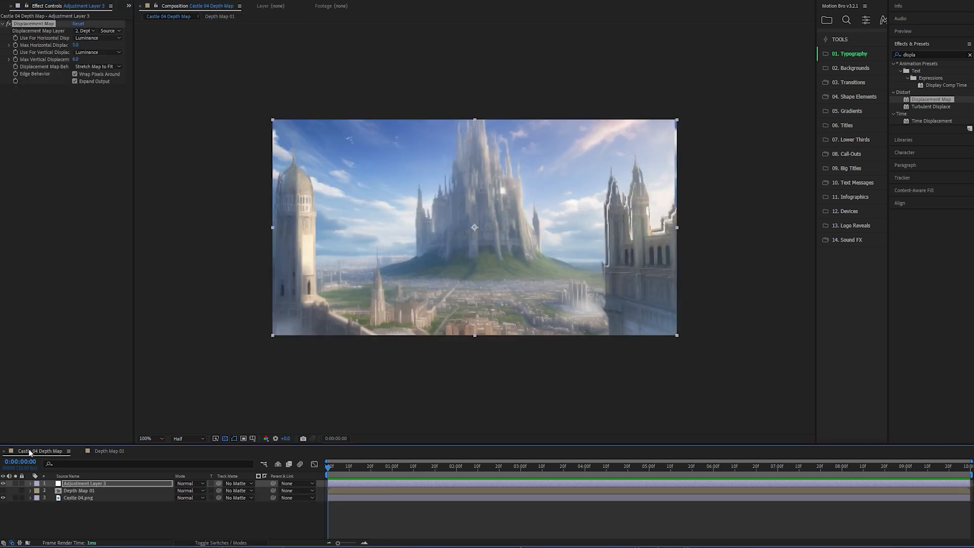
Scrub the max displacement to test stronger distortion, then return both amounts to 0
left_click_drag(76, 44, 87, 45)
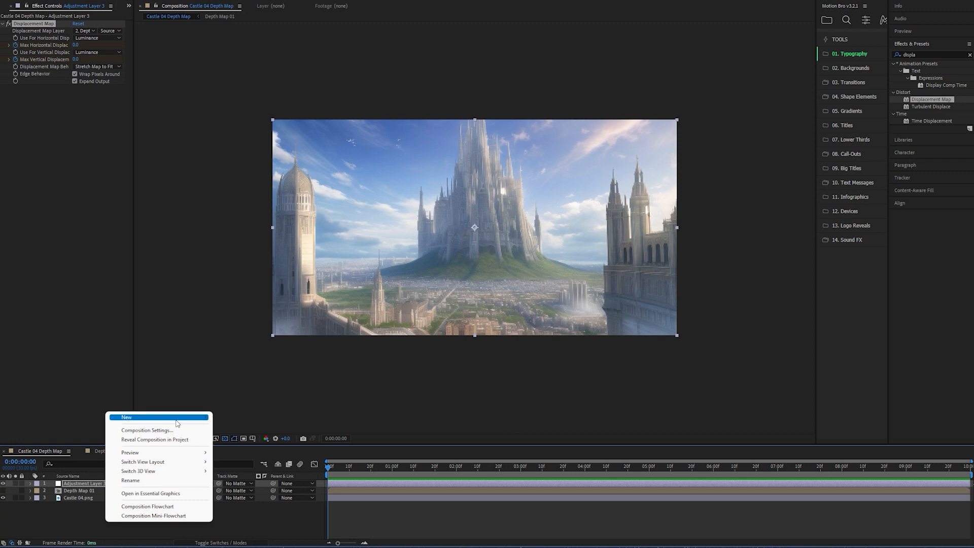
Add Null 1, parent the depth map and castle image to it, and scale it to about 108%
left_click(126, 417)
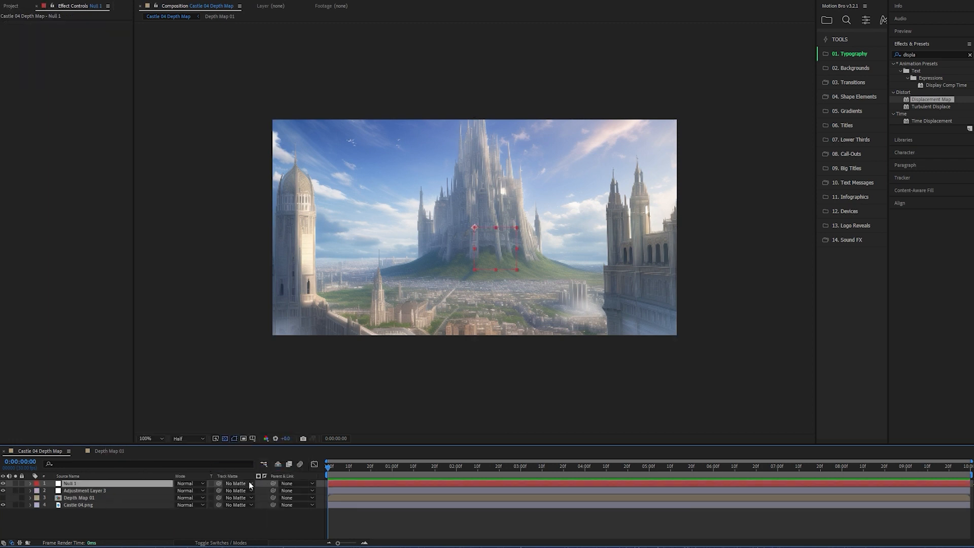
left_click(78, 504)
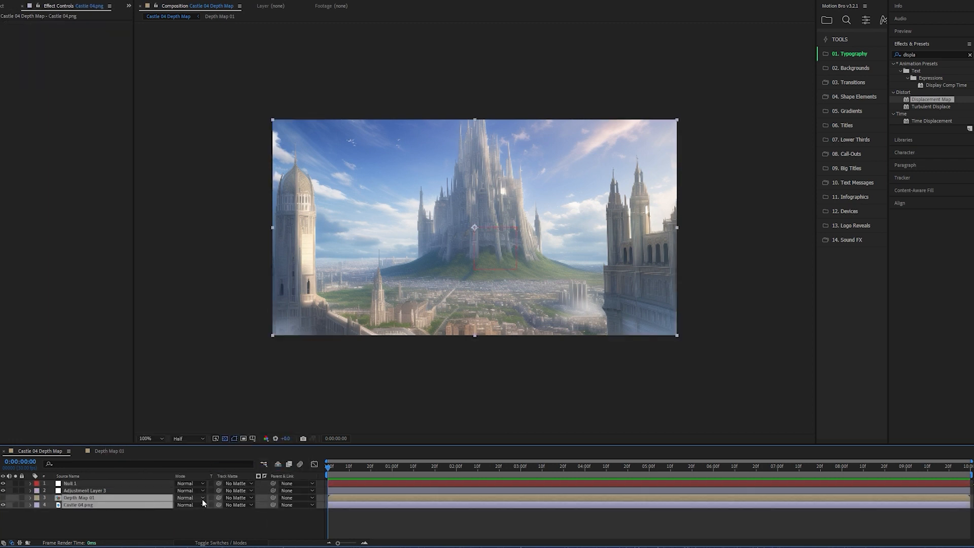
left_click(70, 483)
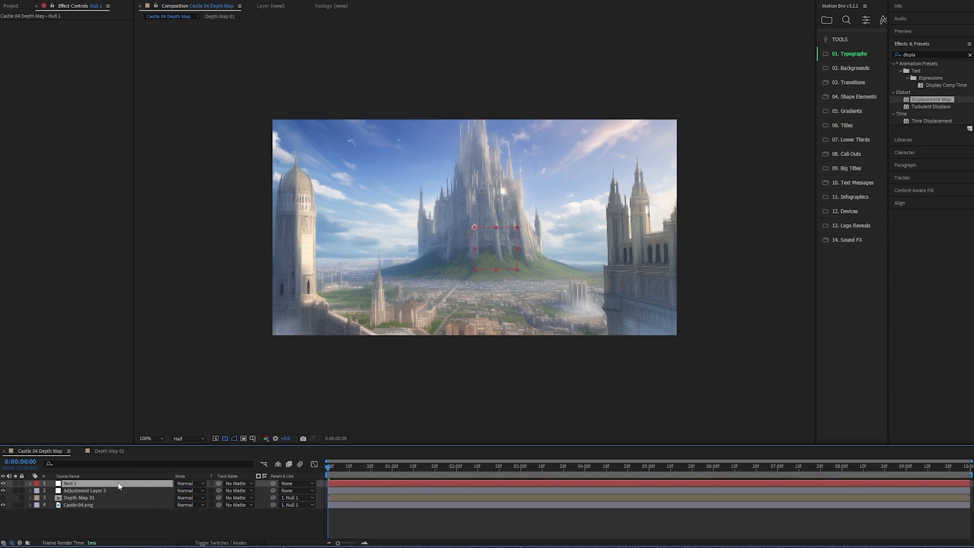
left_click(27, 483)
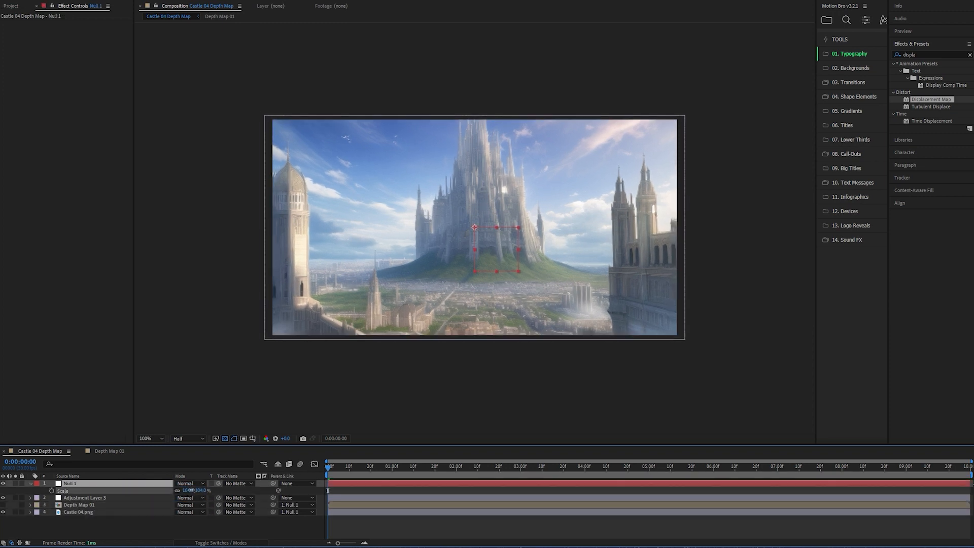
left_click(679, 466)
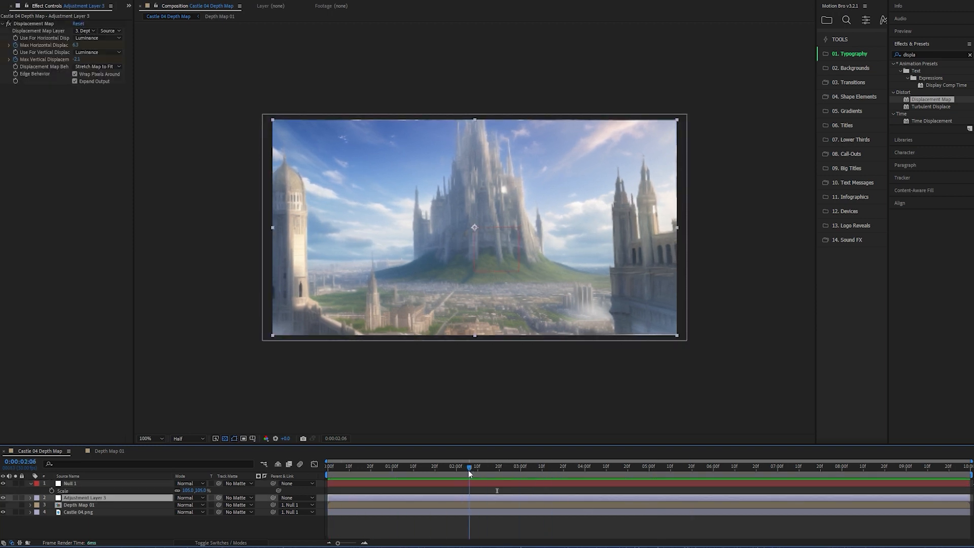
Set the composition preview resolution to Full
left_click(187, 438)
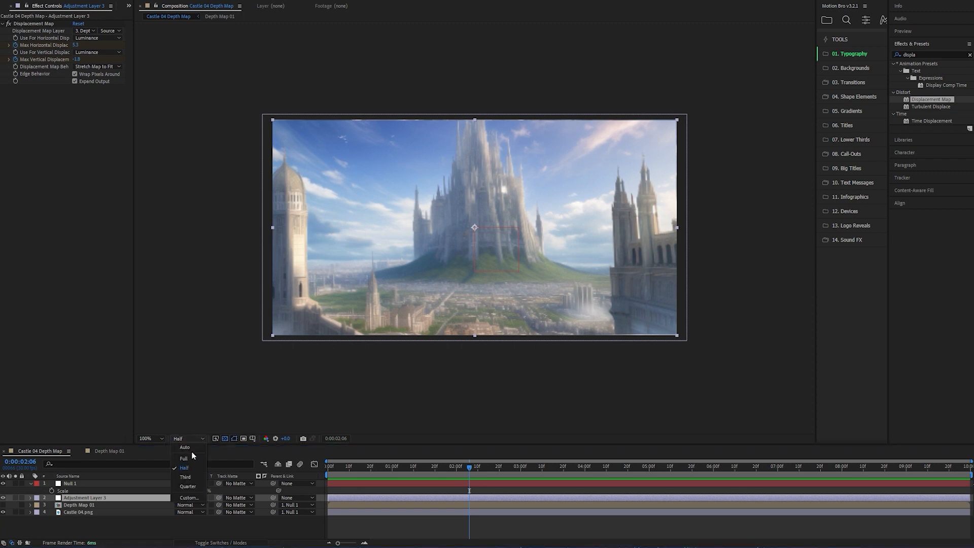
left_click(184, 457)
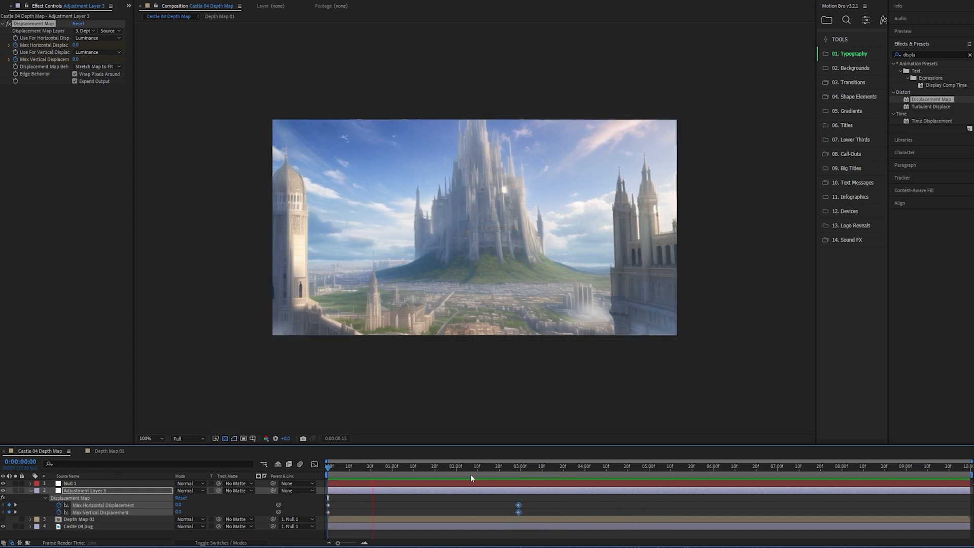
Set the end keyframe to displacement 12 horizontal, -4 vertical and duplicate Castle 04.png to the top
left_click(500, 466)
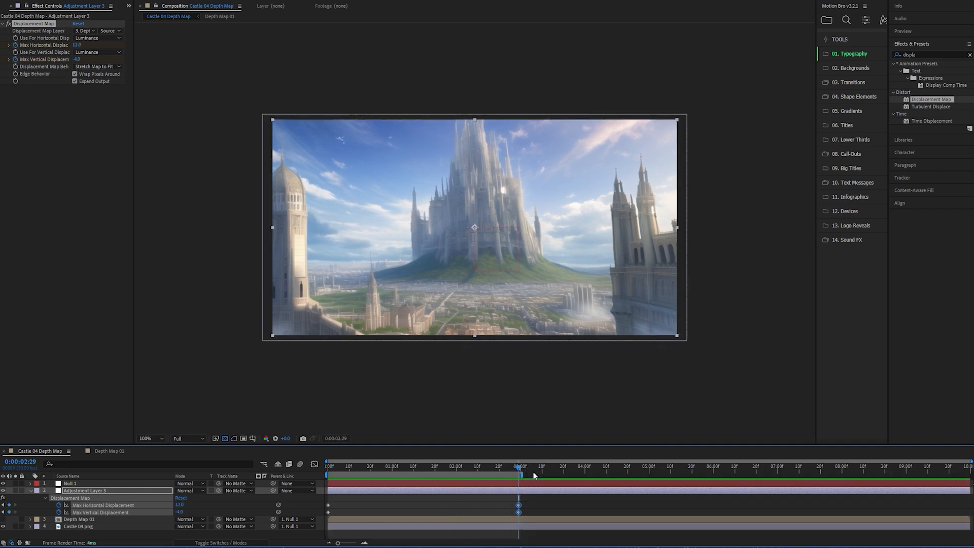
right_click(520, 474)
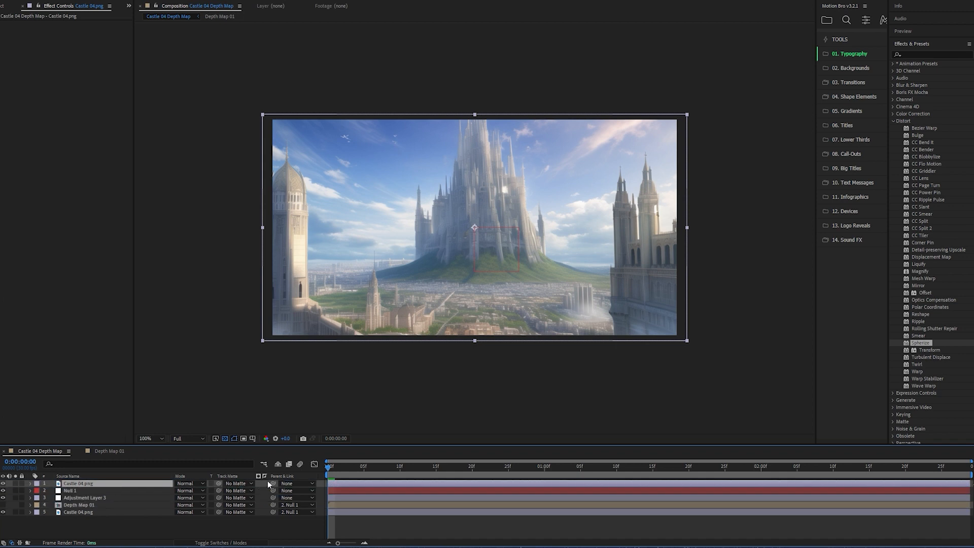
Mask the right tower on the top castle copy and keyframe its Position at start and end
left_click(295, 483)
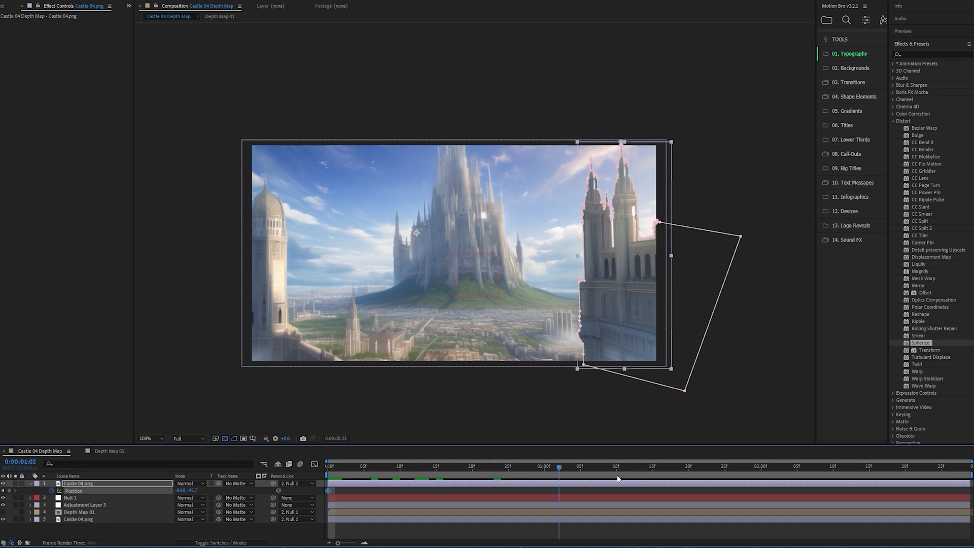
left_click(558, 465)
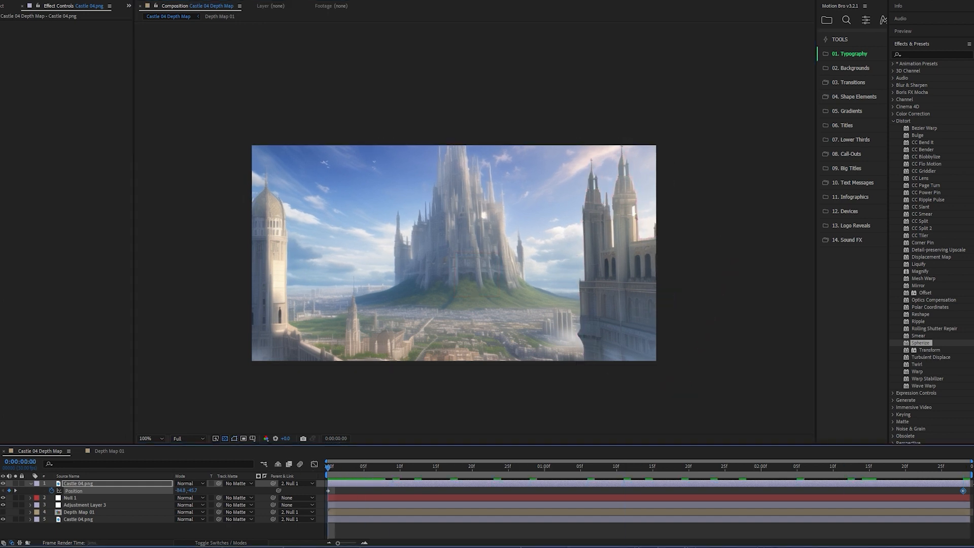
left_click(752, 465)
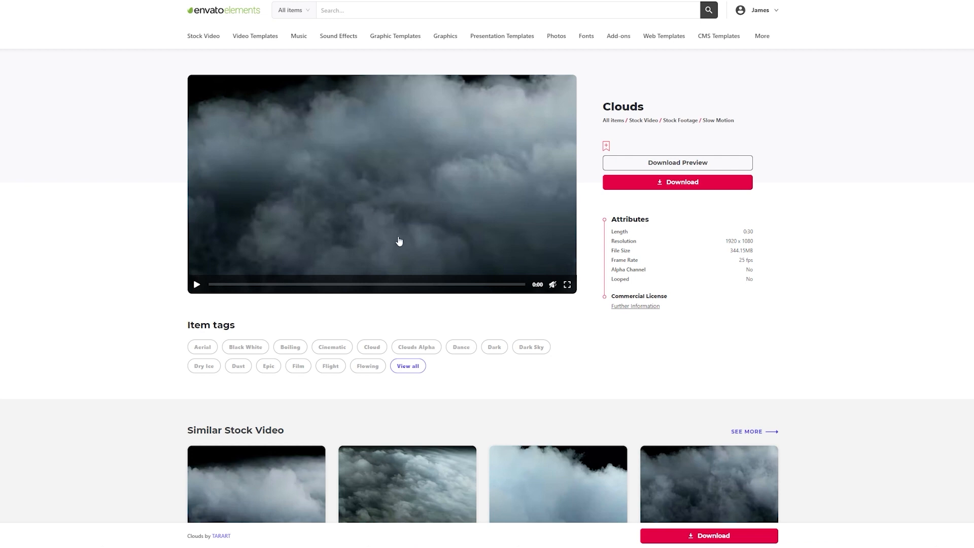
Scroll the Clouds stock video page to the Similar Stock Video clips and back
scroll("down", 3)
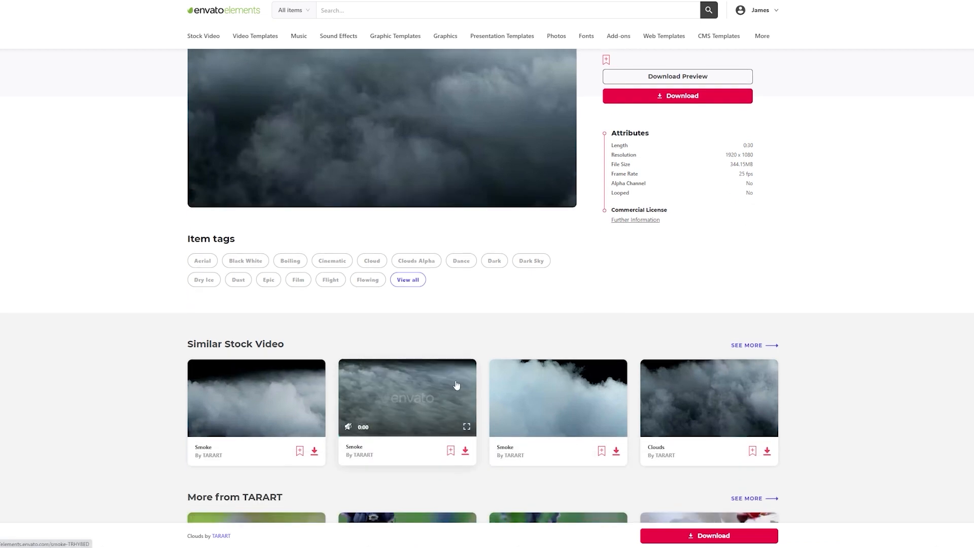
scroll("up", 3)
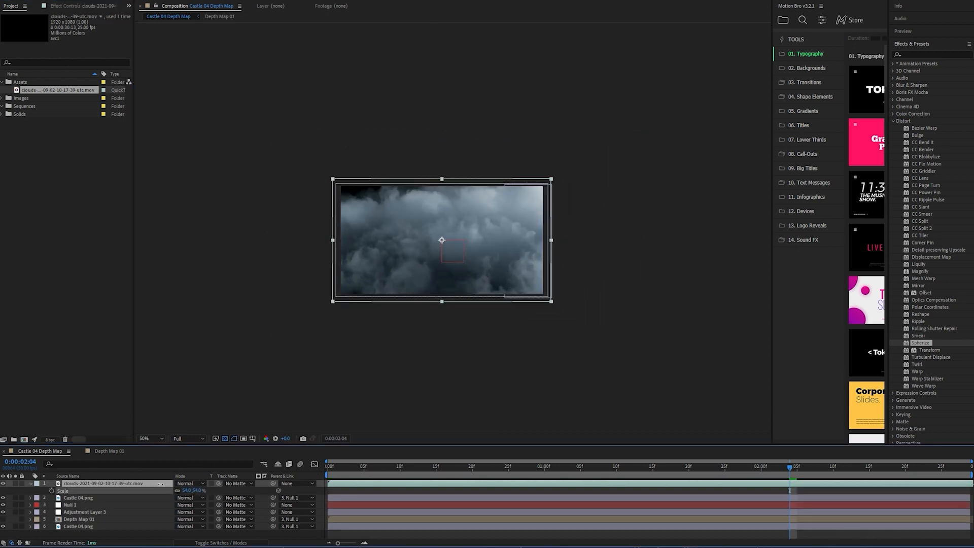
Blend the clouds layer in Screen mode and reveal its Opacity for adjustment
left_click(187, 483)
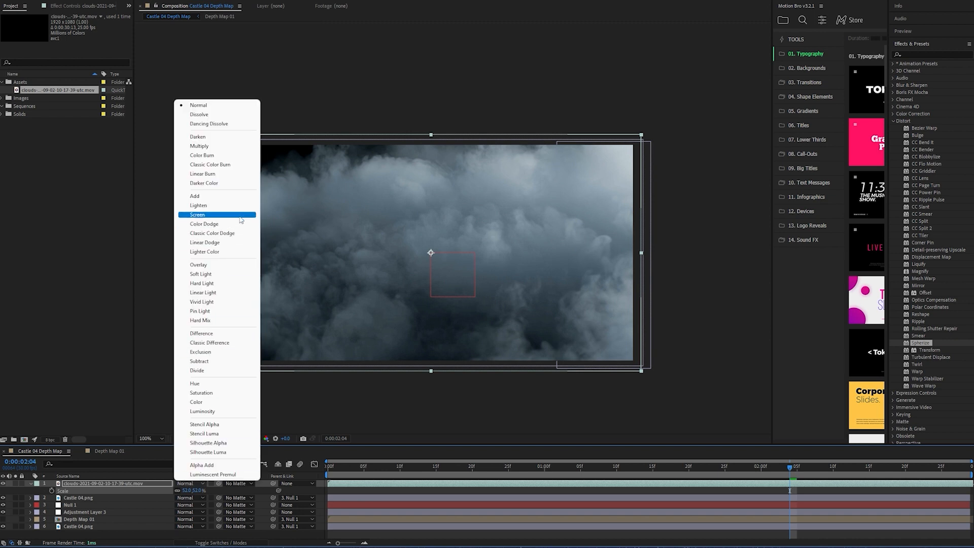
left_click(198, 214)
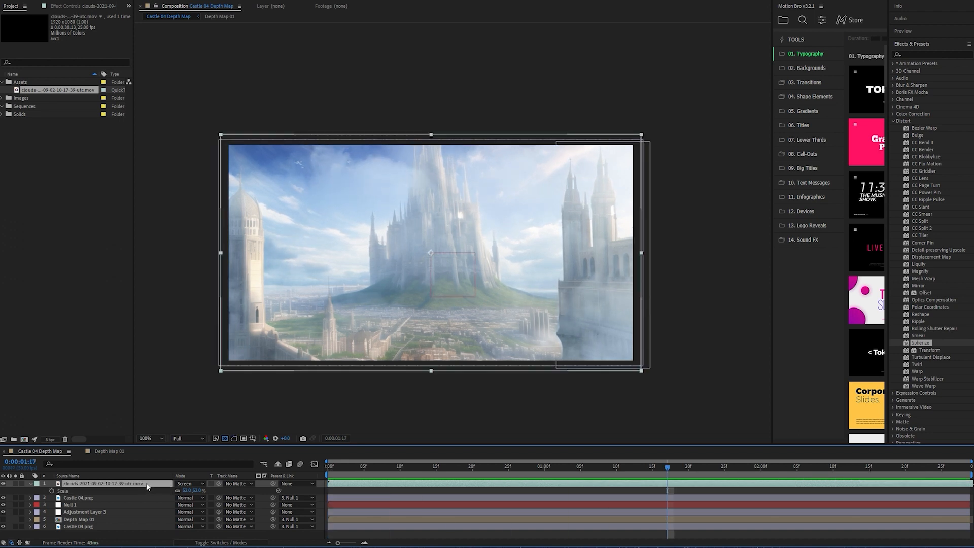
left_click(65, 491)
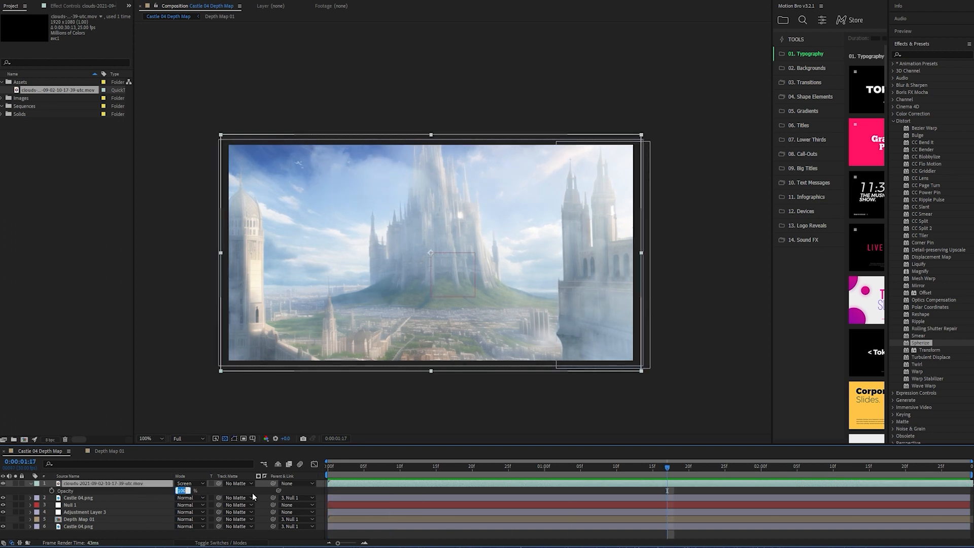